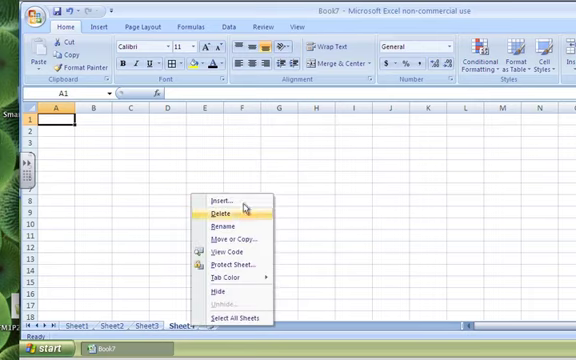
# Step: Delete the extra empty sheet, leaving Sheet1, Sheet2 and Sheet3
pyautogui.click(212, 214)
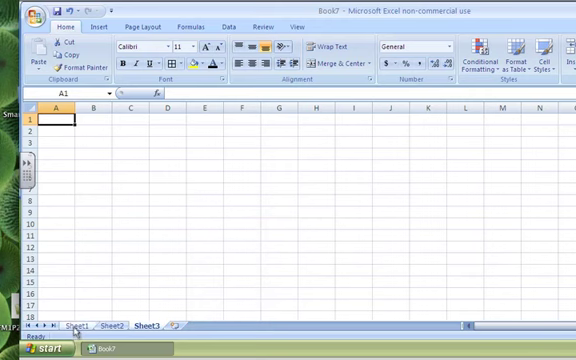
# Step: Copy the Grade 9 Math sheet via Move or Copy with Create a copy ticked
pyautogui.click(76, 328)
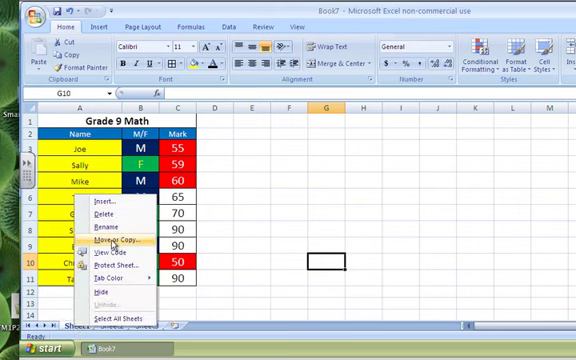
pyautogui.click(96, 214)
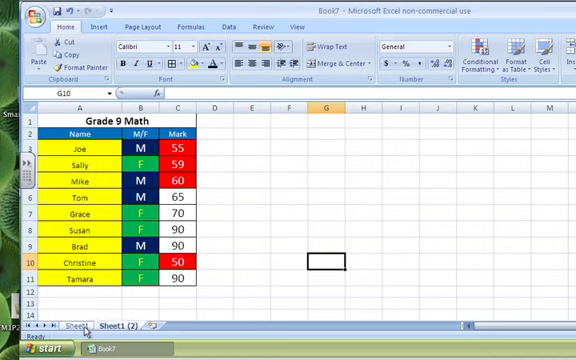
# Step: Rename the original sheet MATH and start editing the copy's Grade 9 title in A1
pyautogui.click(64, 324)
pyautogui.write('MATH')
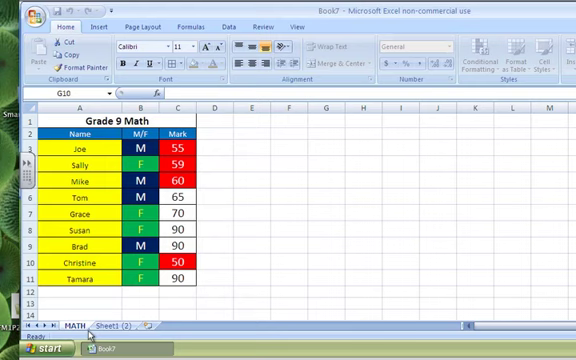
pyautogui.click(108, 324)
pyautogui.write('gE')
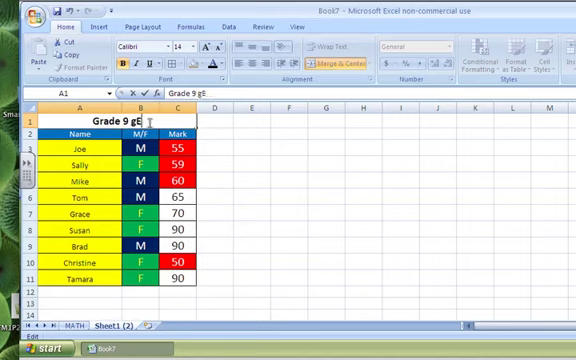
# Step: Finish the title as Grade 9 GEOGRAPHY, name the sheet Geography, and select Joe's mark
pyautogui.write('OGRAPHY')
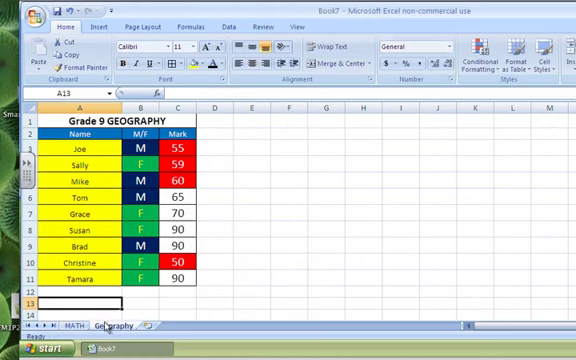
pyautogui.click(208, 188)
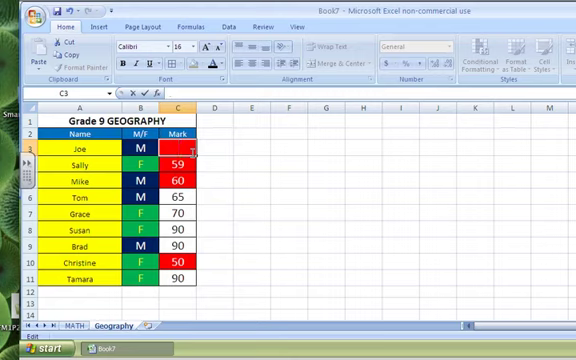
# Step: Enter 65 as Joe's Geography mark and move on to Sally's mark
pyautogui.write('65')
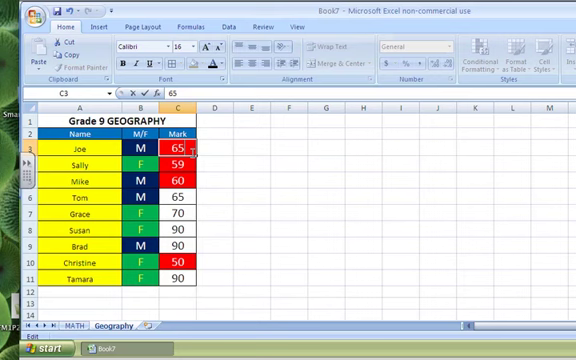
pyautogui.click(180, 166)
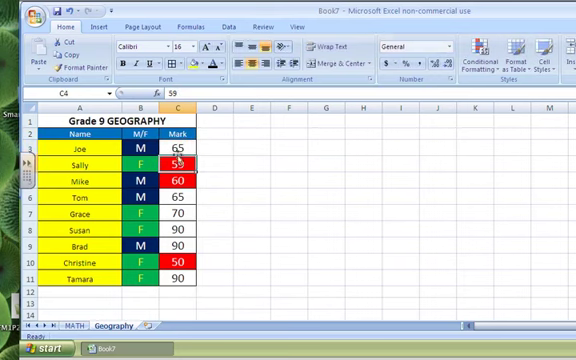